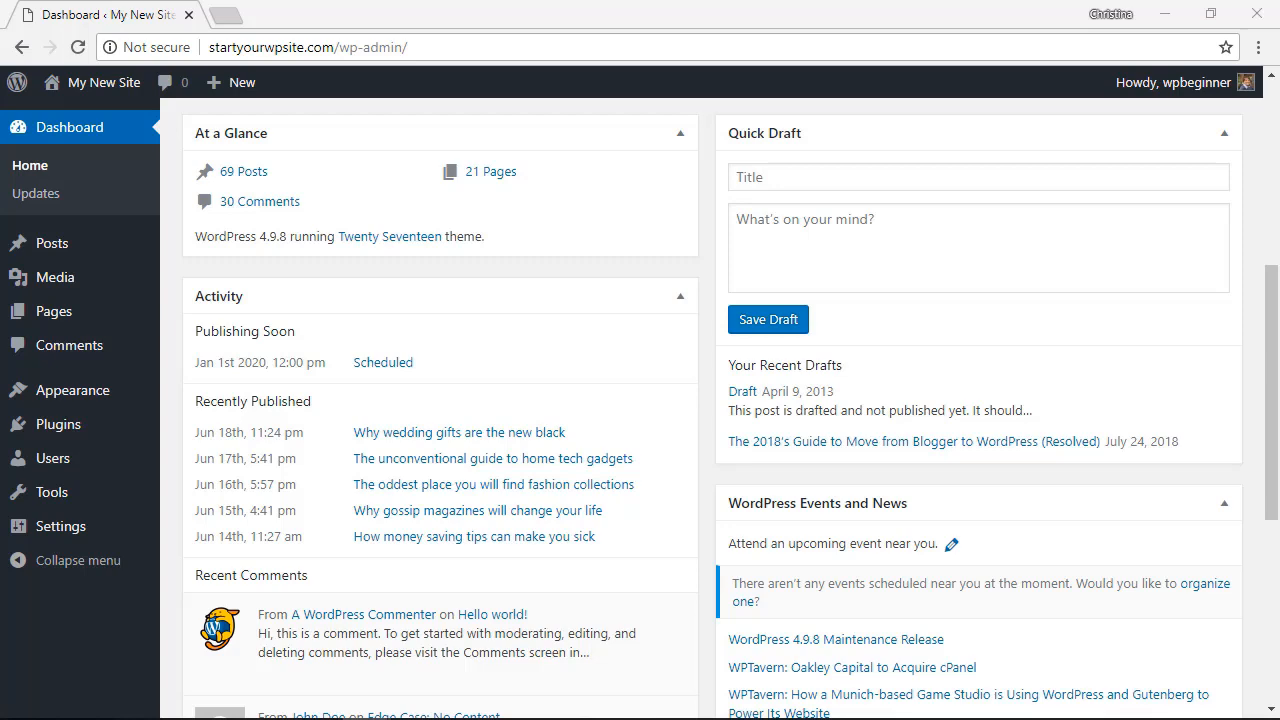
{"action": "mouse_move", "coordinate": [57, 424]}
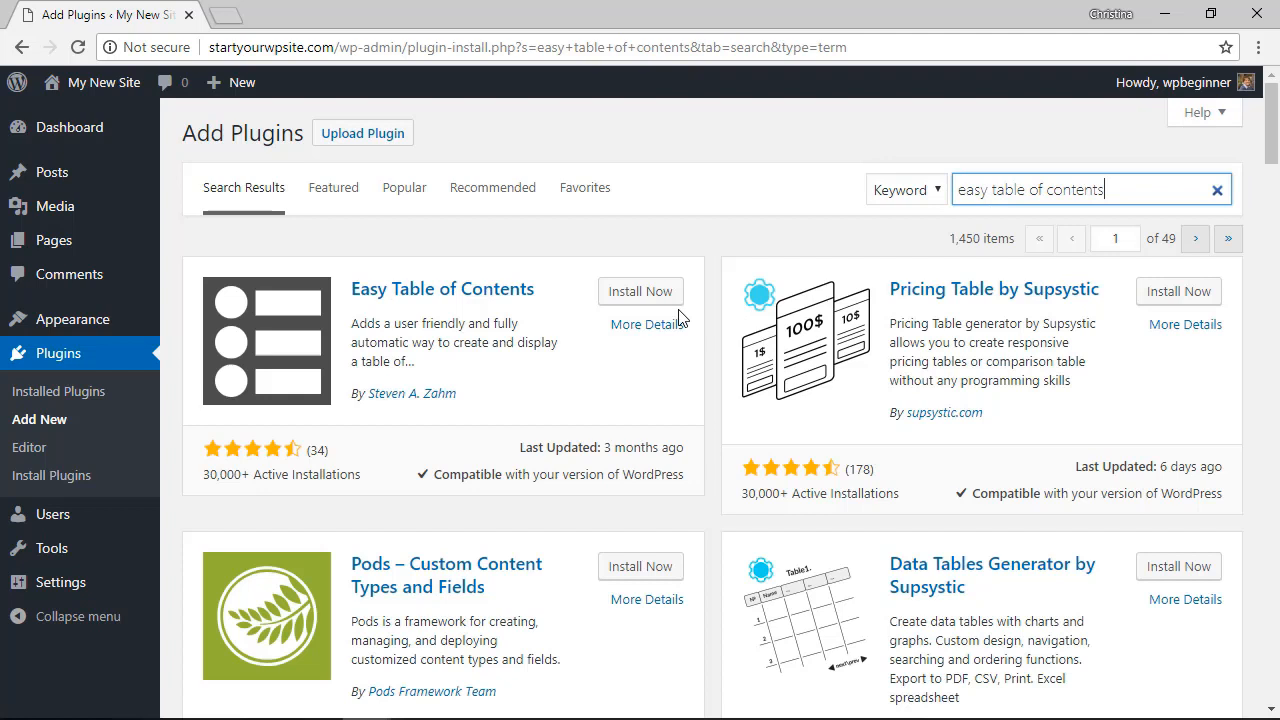
{"action": "mouse_move", "coordinate": [570, 317]}
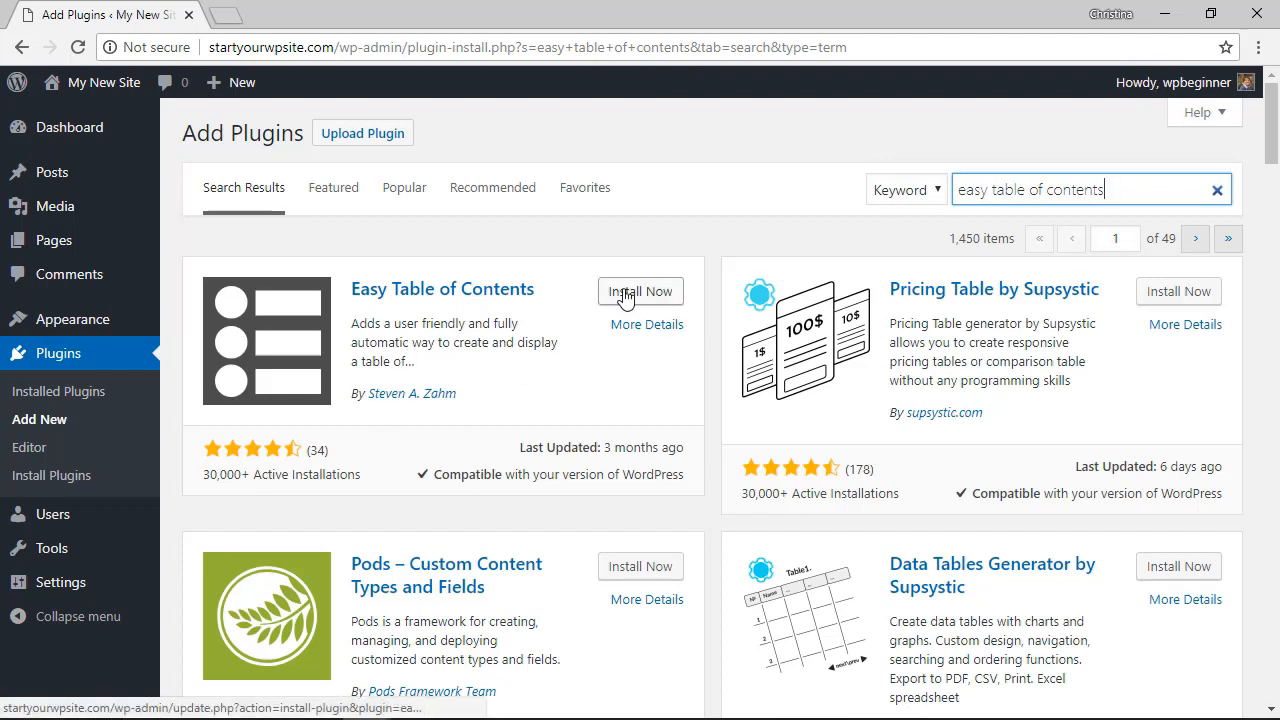
Install Easy Table of Contents from its plugin card and activate it.
{"action": "left_click", "coordinate": [640, 291]}
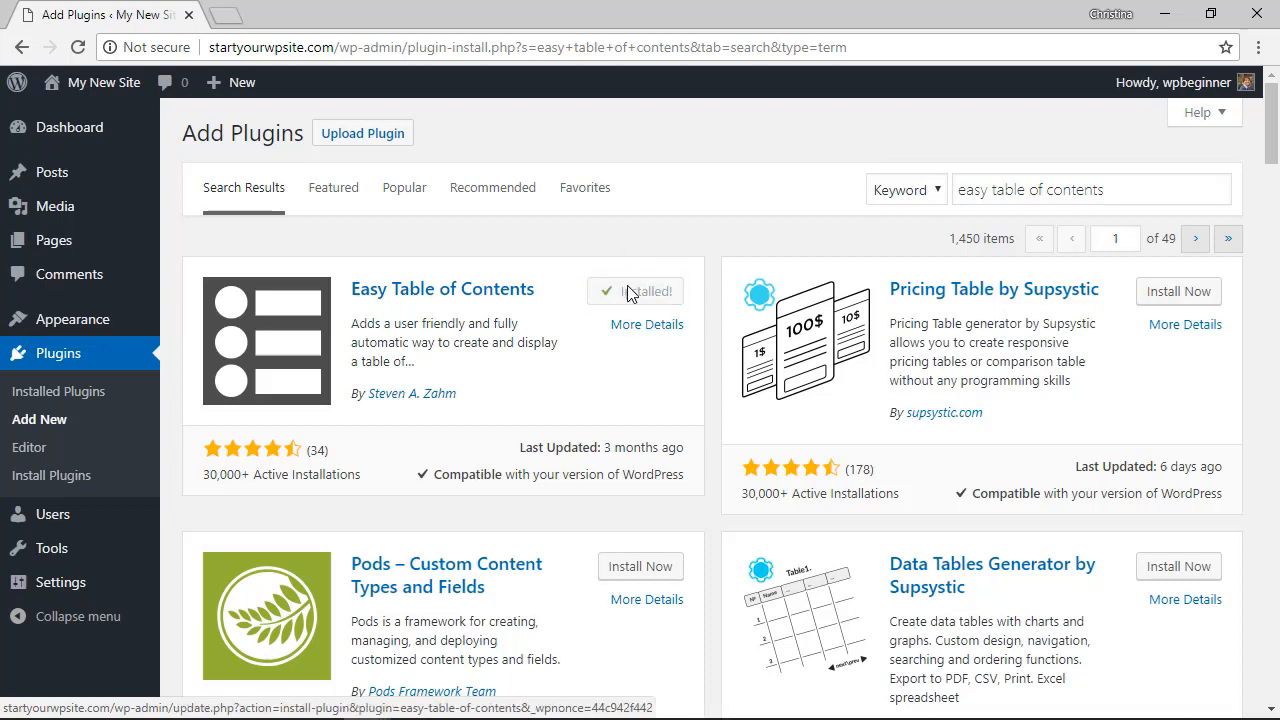
{"action": "left_click", "coordinate": [637, 291]}
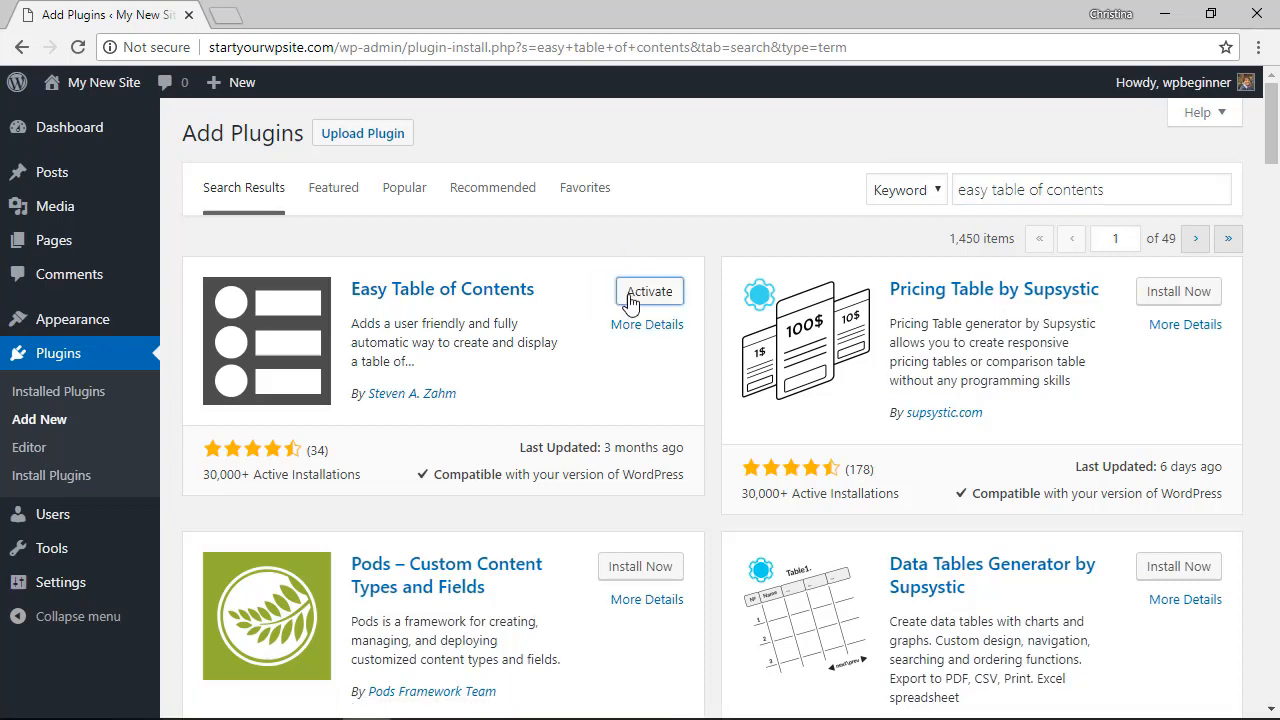
{"action": "left_click", "coordinate": [649, 291]}
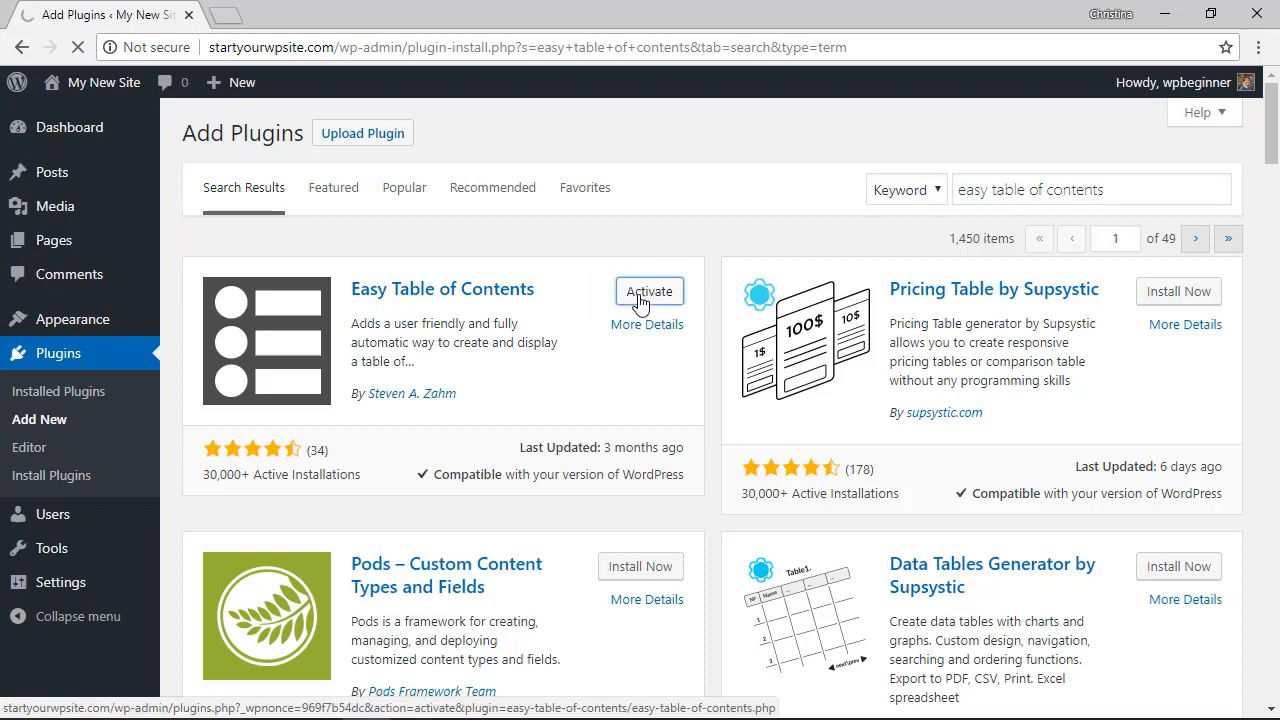
{"action": "left_click", "coordinate": [649, 291]}
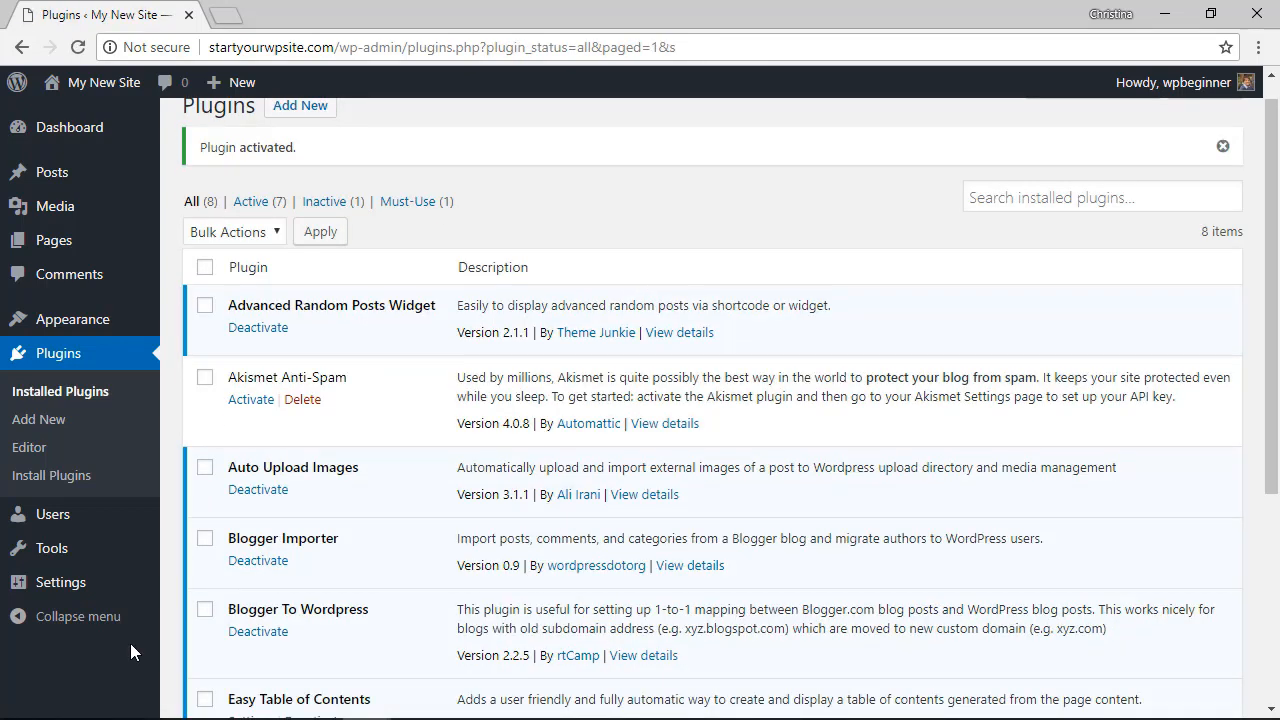
{"action": "mouse_move", "coordinate": [68, 582]}
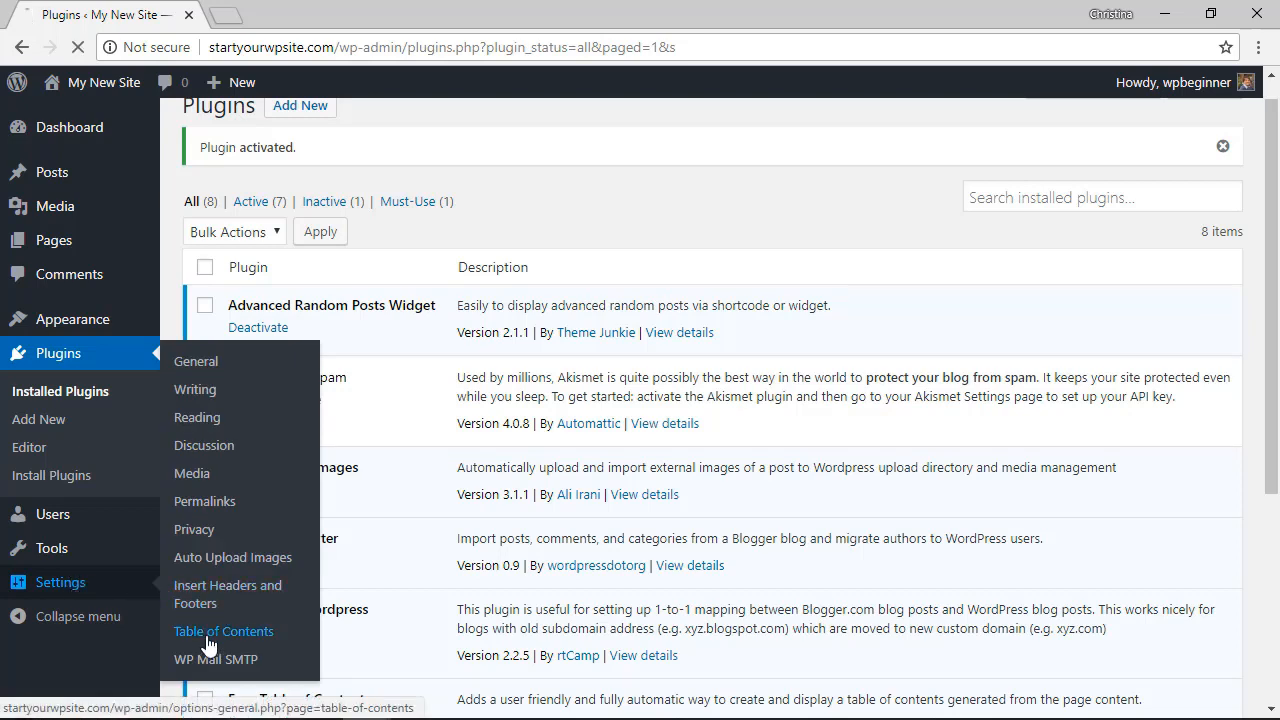
Go to Settings > Table of Contents in the admin sidebar.
{"action": "left_click", "coordinate": [223, 631]}
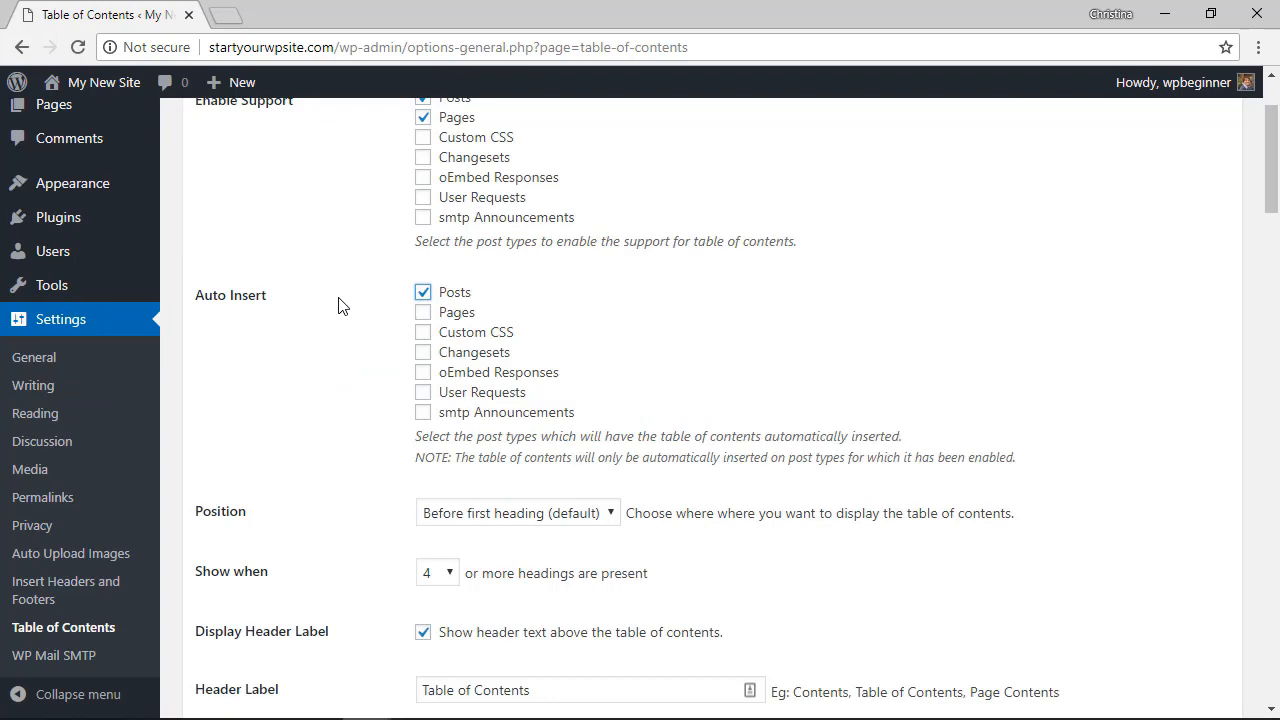
{"action": "mouse_move", "coordinate": [330, 354]}
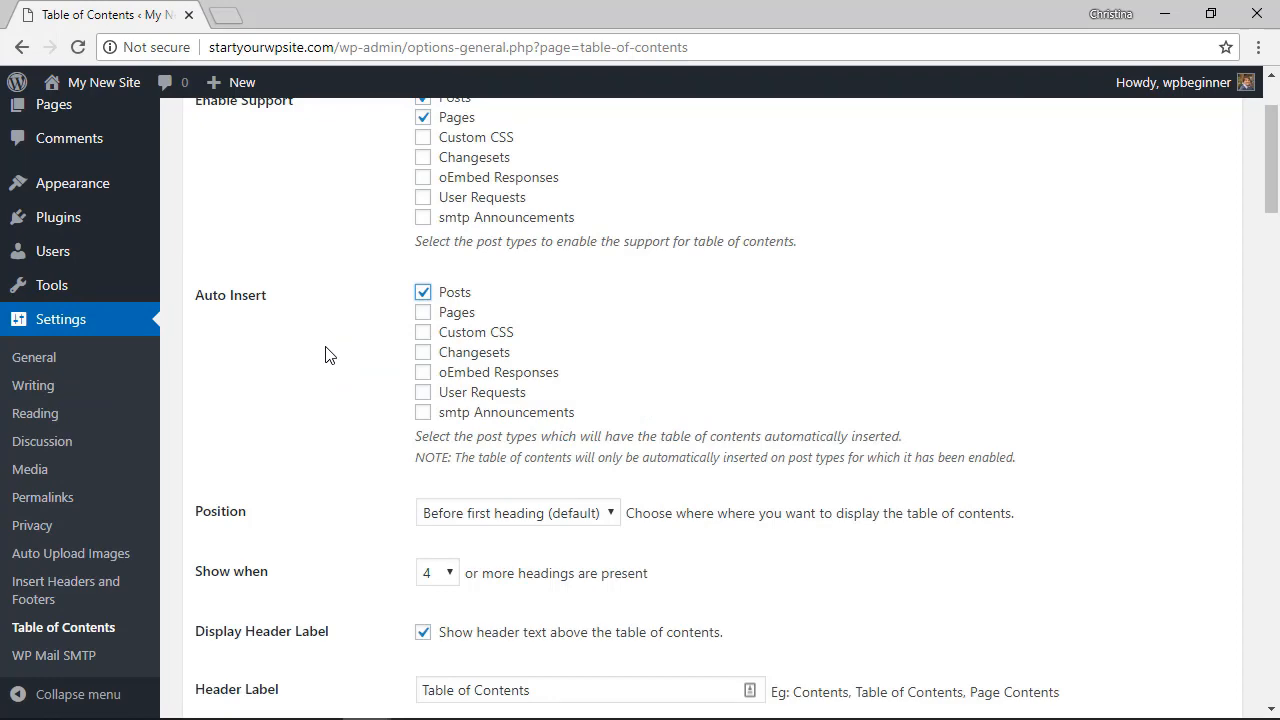
{"action": "scroll", "scroll_direction": "down", "scroll_amount": 3}
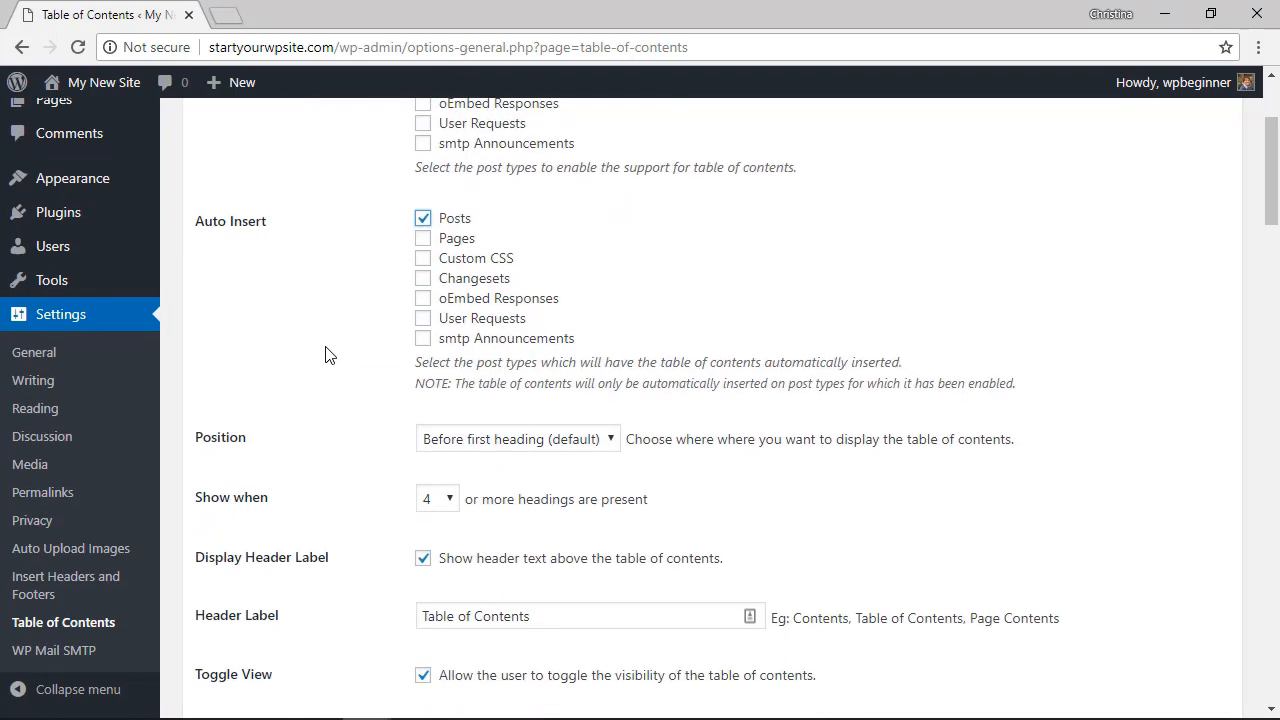
{"action": "scroll", "scroll_direction": "down", "scroll_amount": 3}
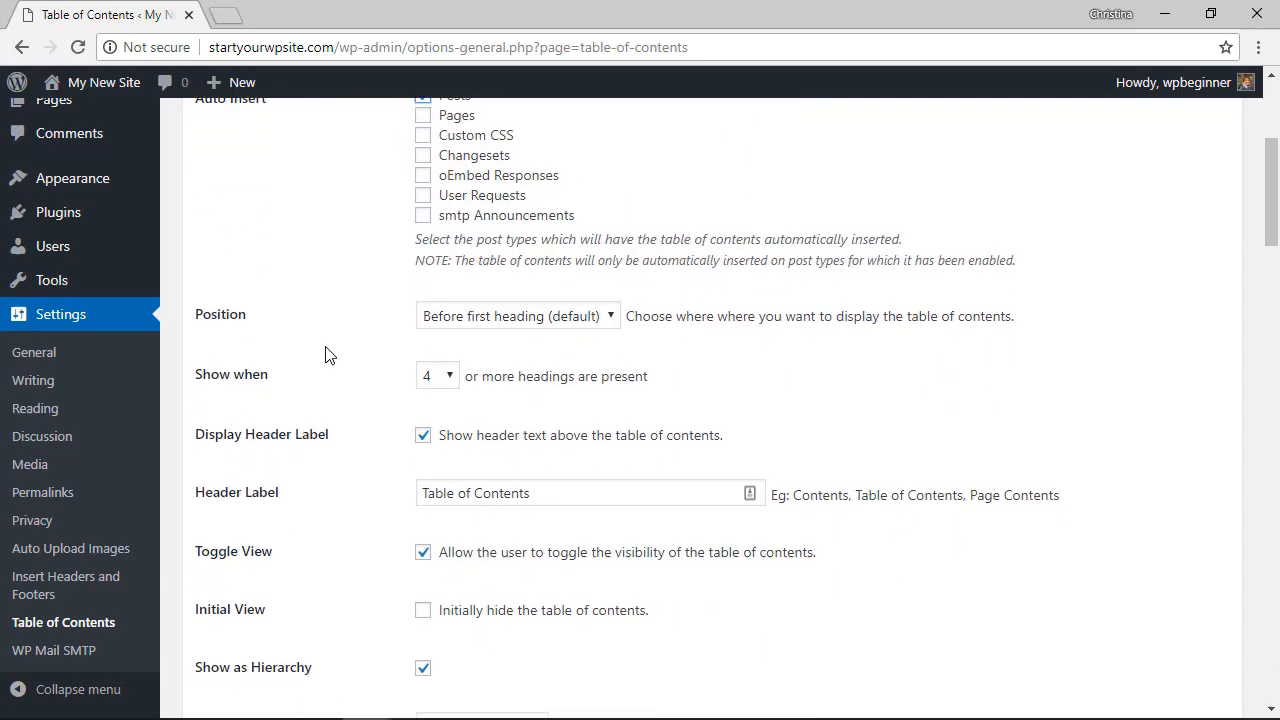
{"action": "scroll", "scroll_direction": "down", "scroll_amount": 3}
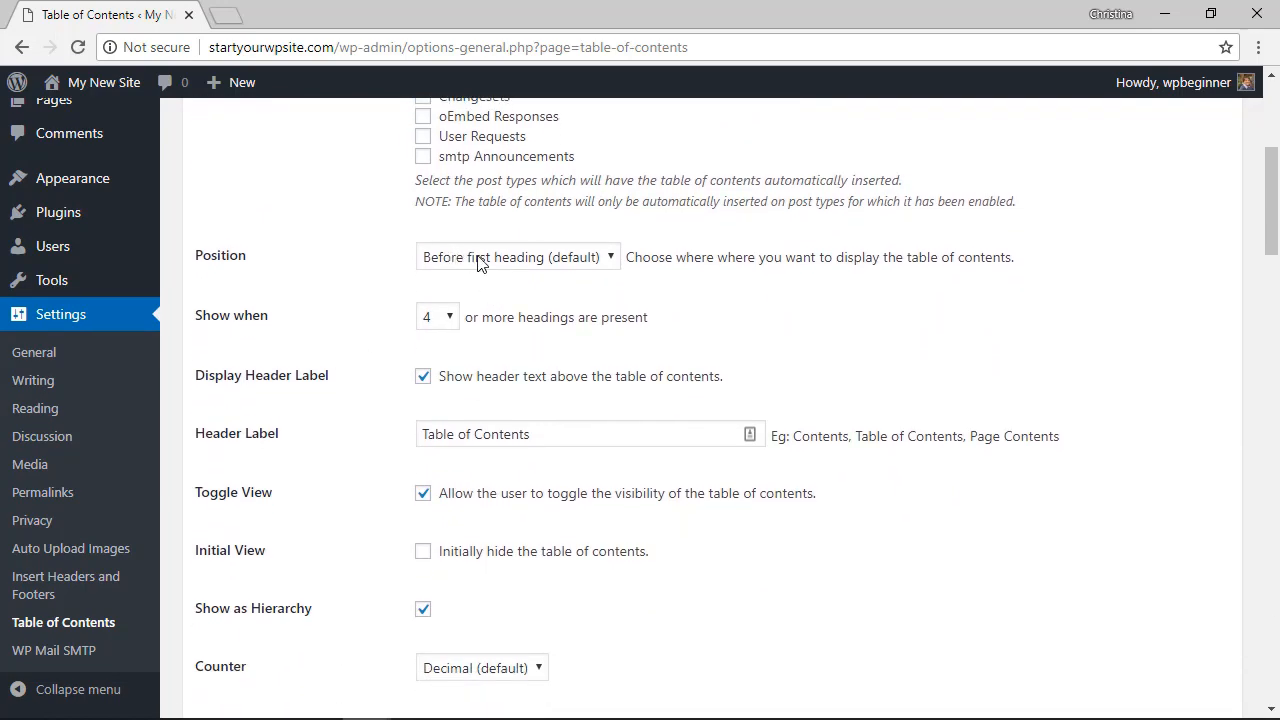
{"action": "left_click", "coordinate": [517, 257]}
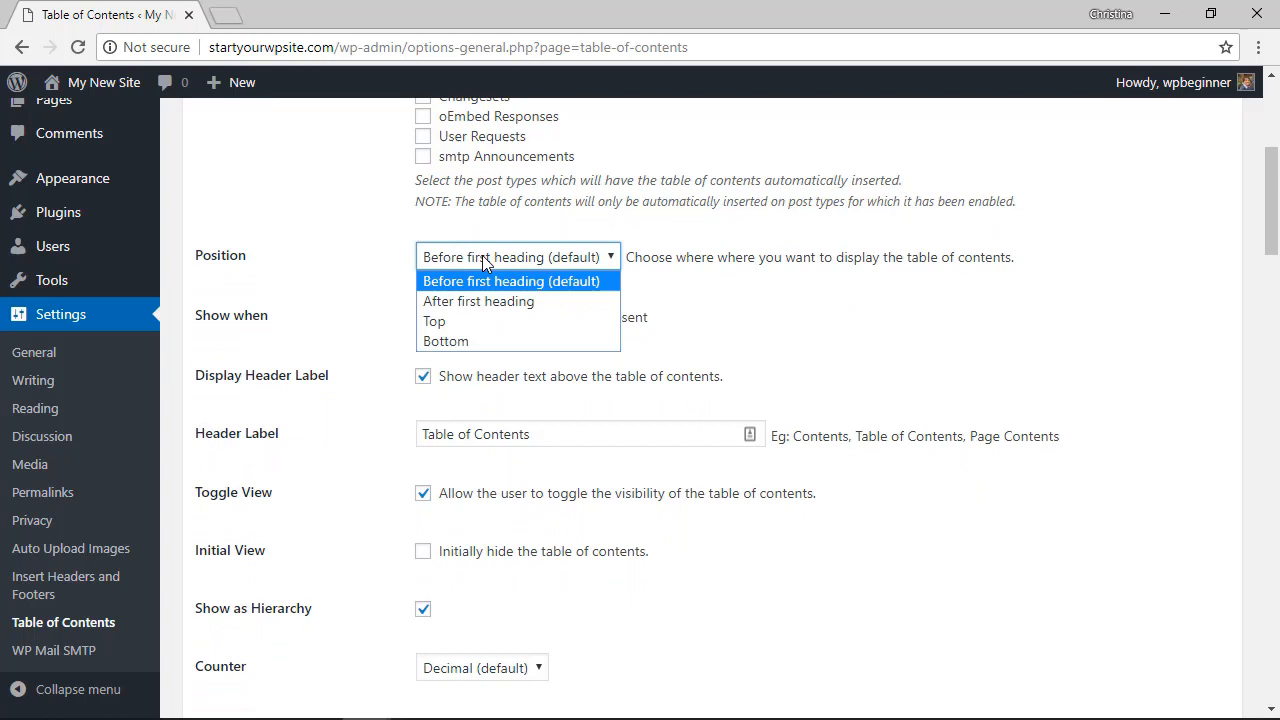
{"action": "left_click", "coordinate": [437, 324]}
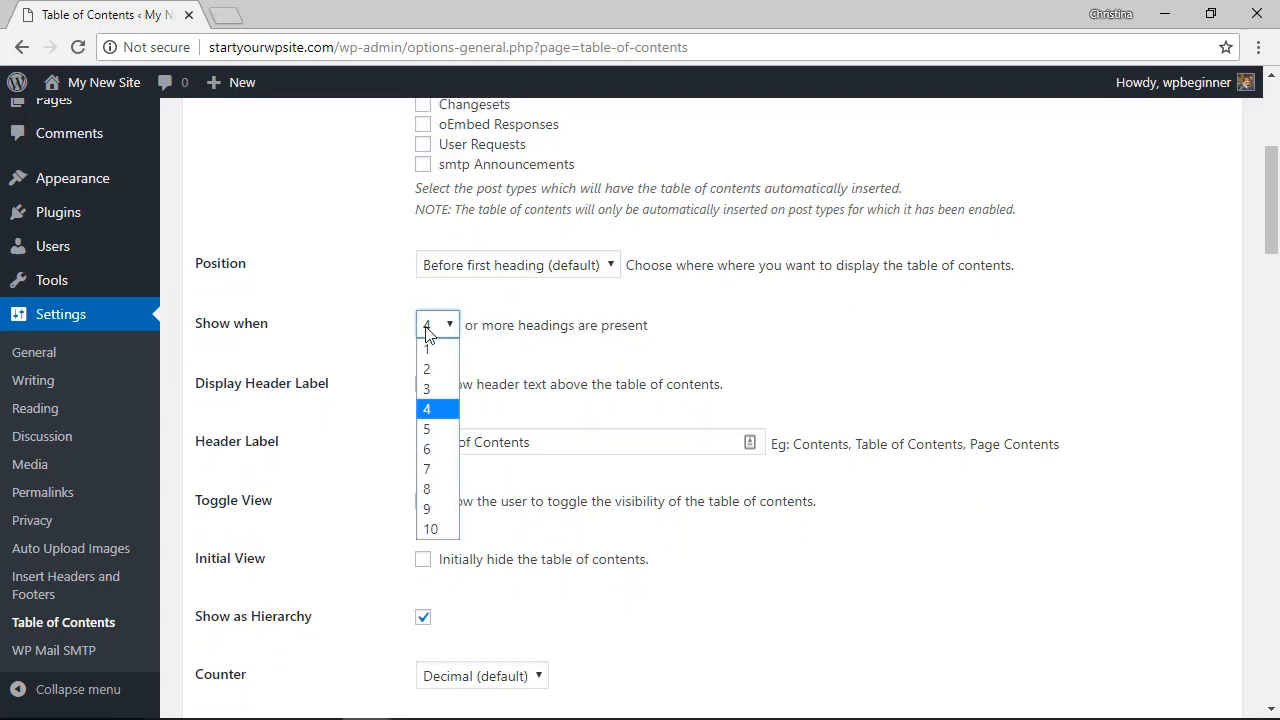
{"action": "left_click", "coordinate": [437, 408]}
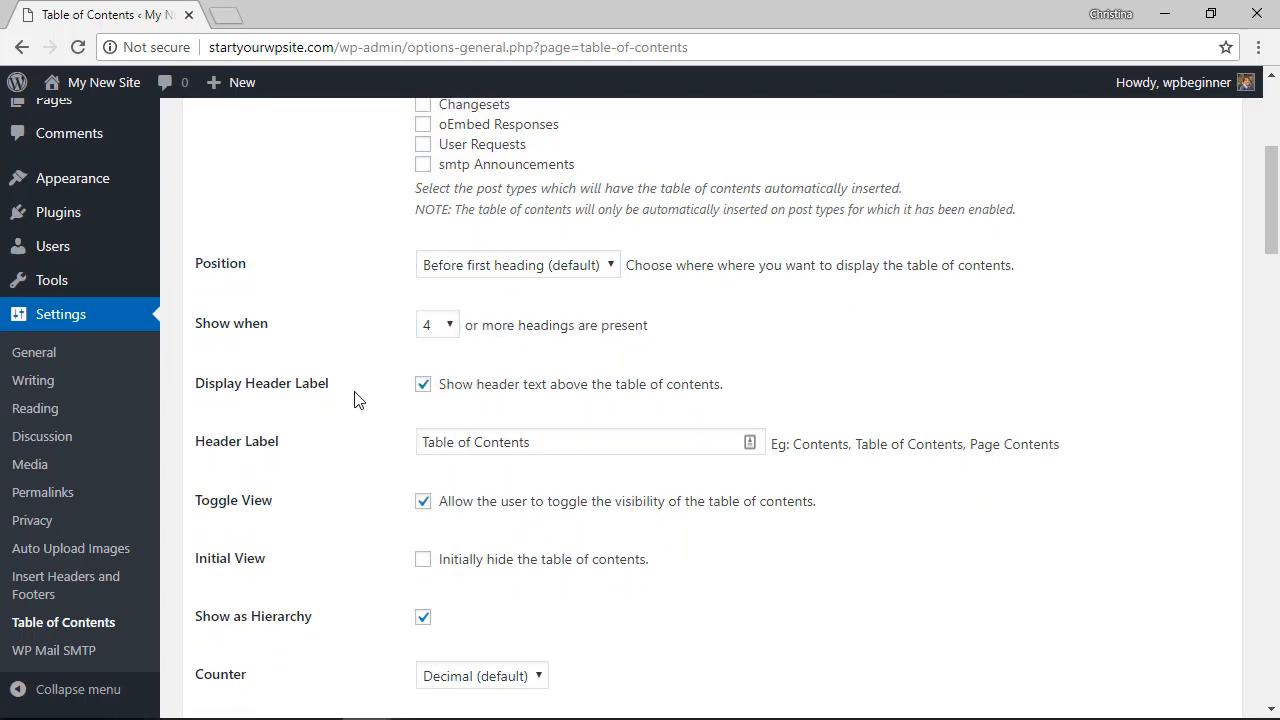
{"action": "scroll", "scroll_direction": "down", "scroll_amount": 3}
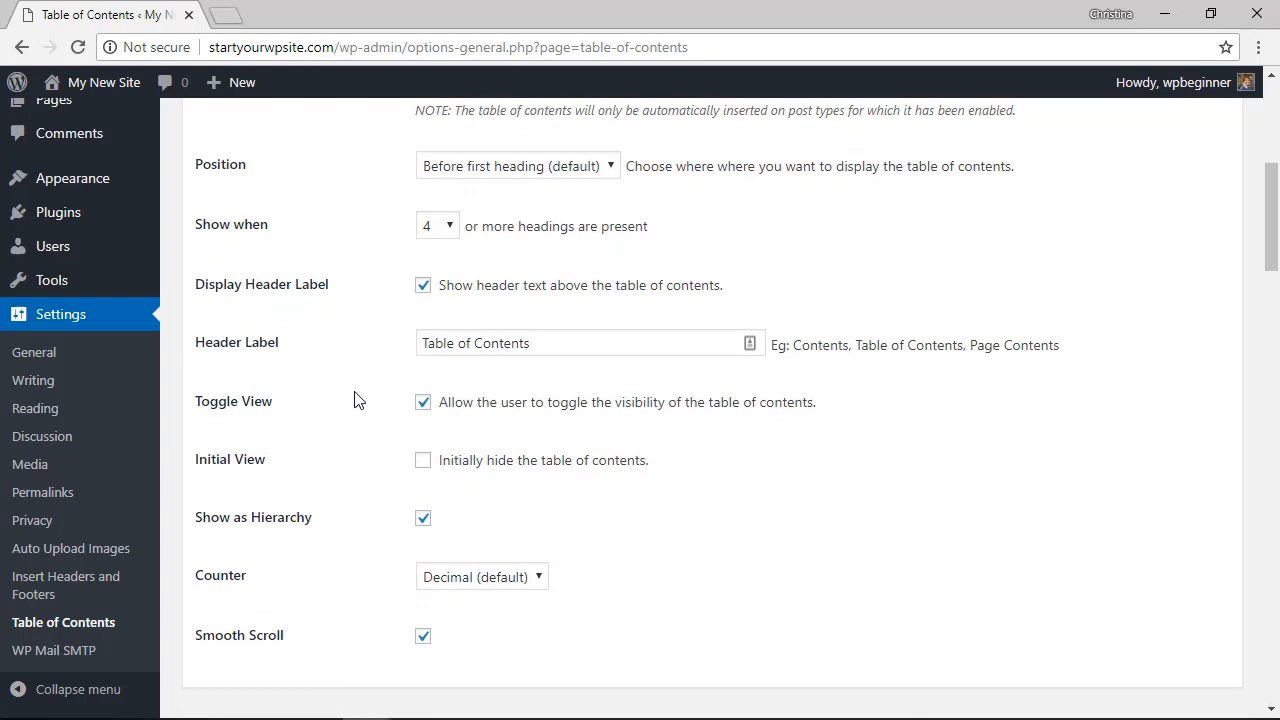
{"action": "scroll", "scroll_direction": "down", "scroll_amount": 3}
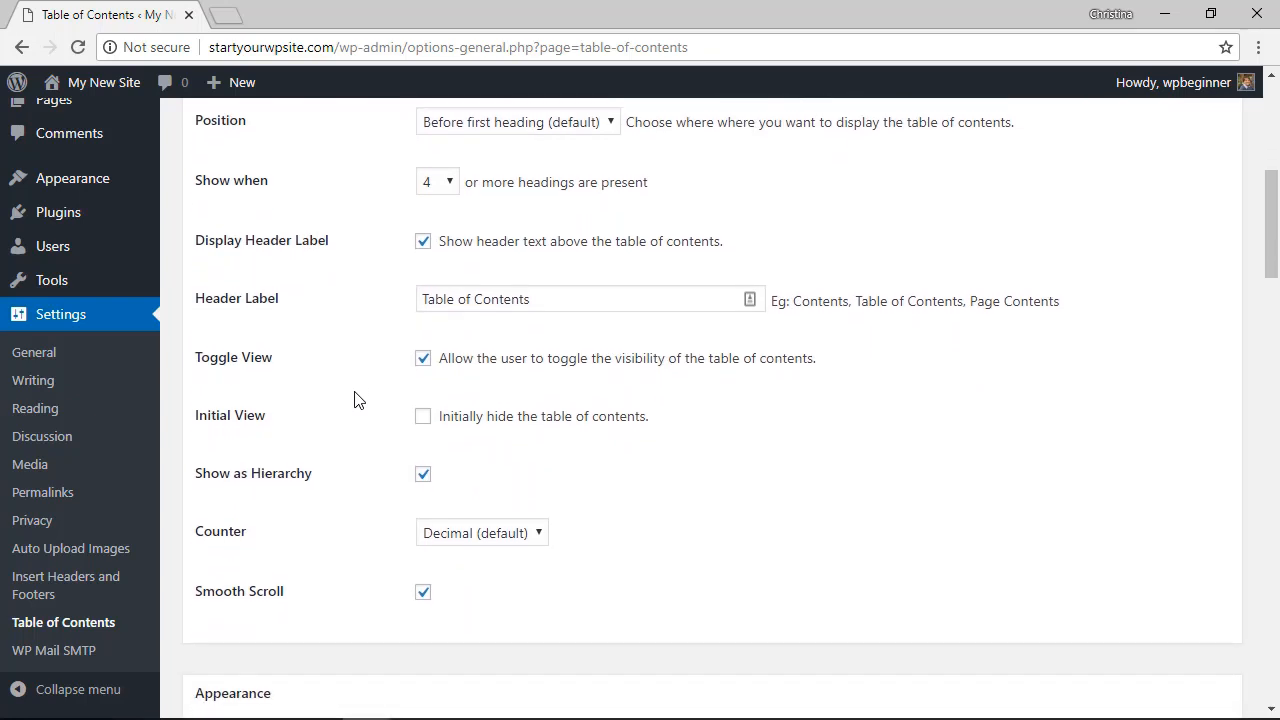
{"action": "scroll", "scroll_direction": "down", "scroll_amount": 3}
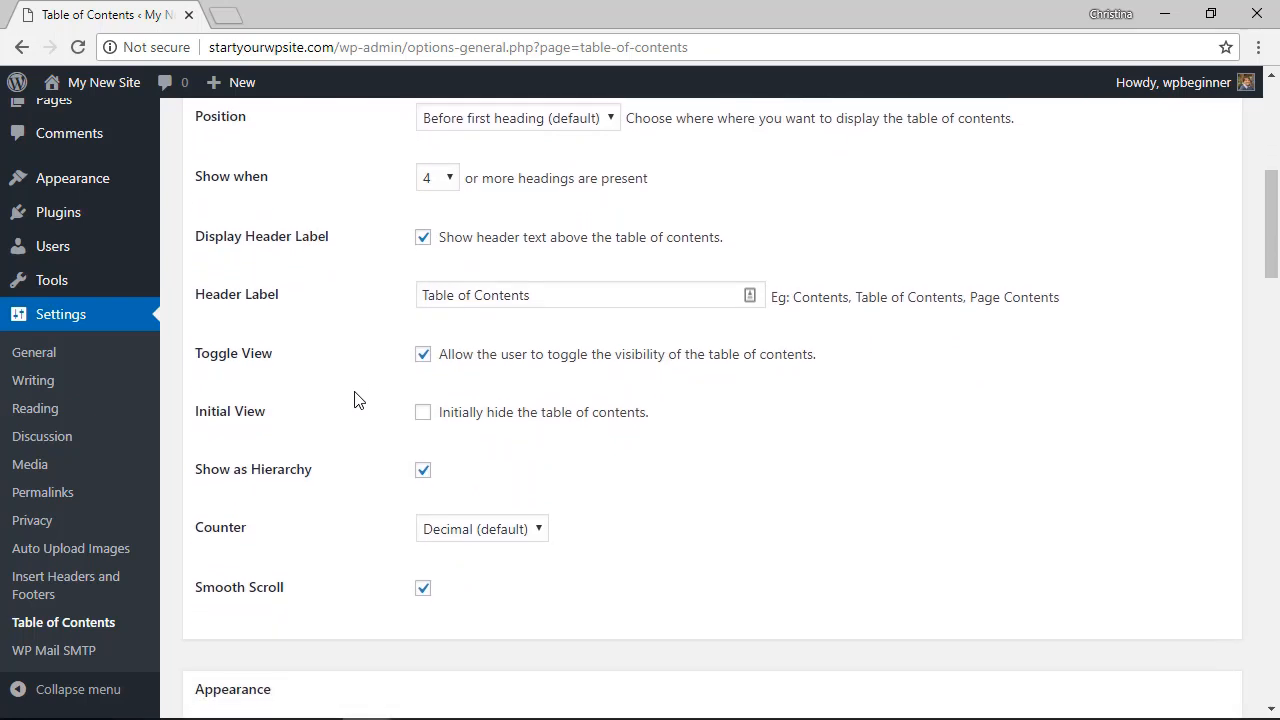
{"action": "mouse_move", "coordinate": [394, 295]}
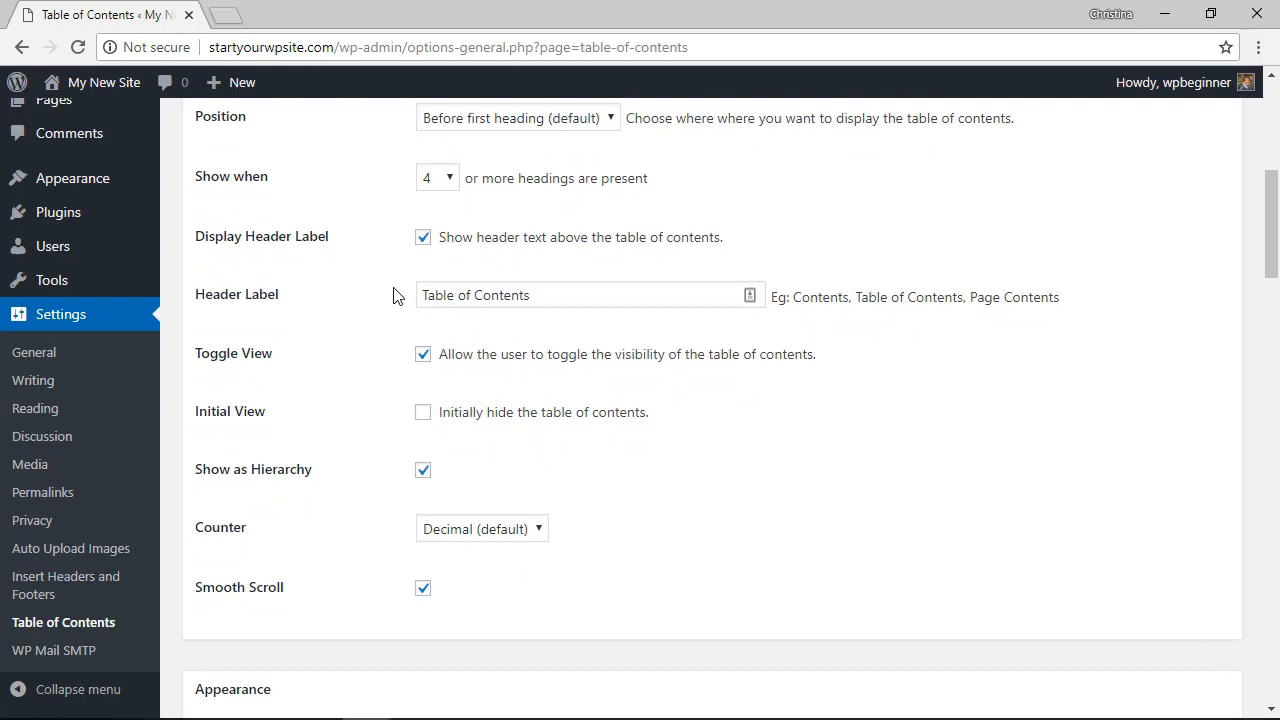
Save the Table of Contents settings and view the wedding gifts post live.
{"action": "scroll", "scroll_direction": "down", "scroll_amount": 3}
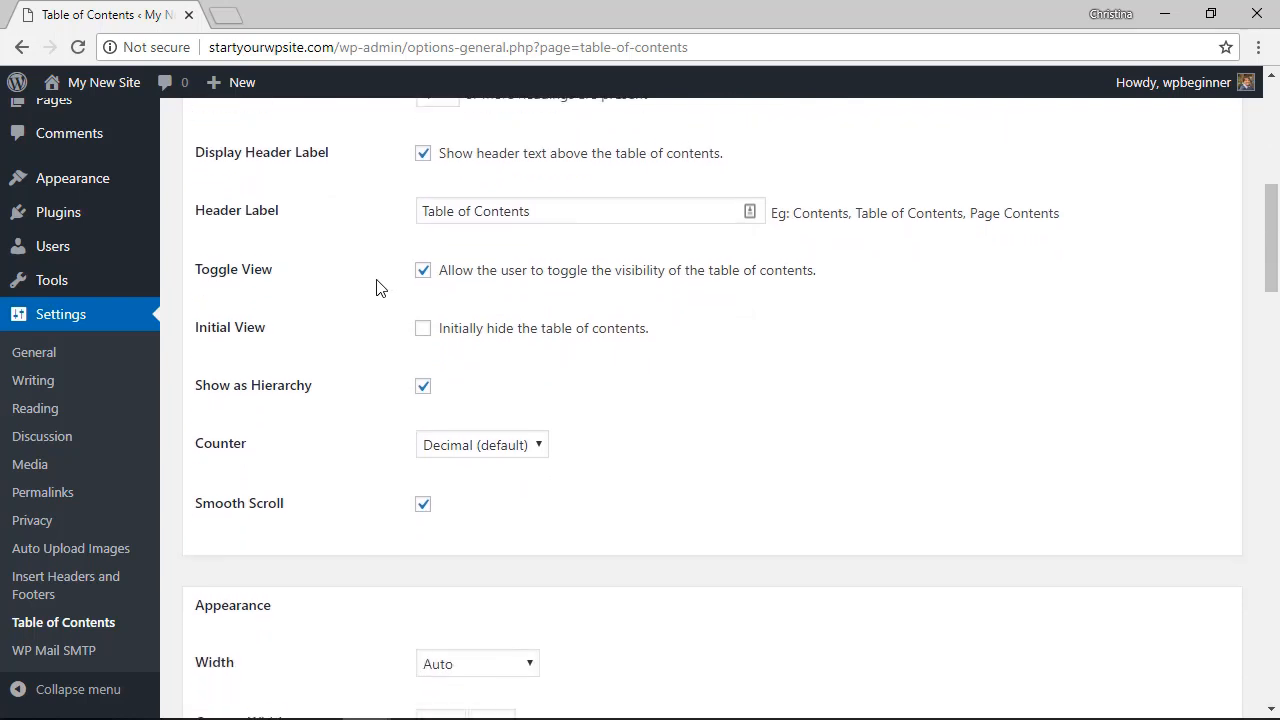
{"action": "scroll", "scroll_direction": "down", "scroll_amount": 3}
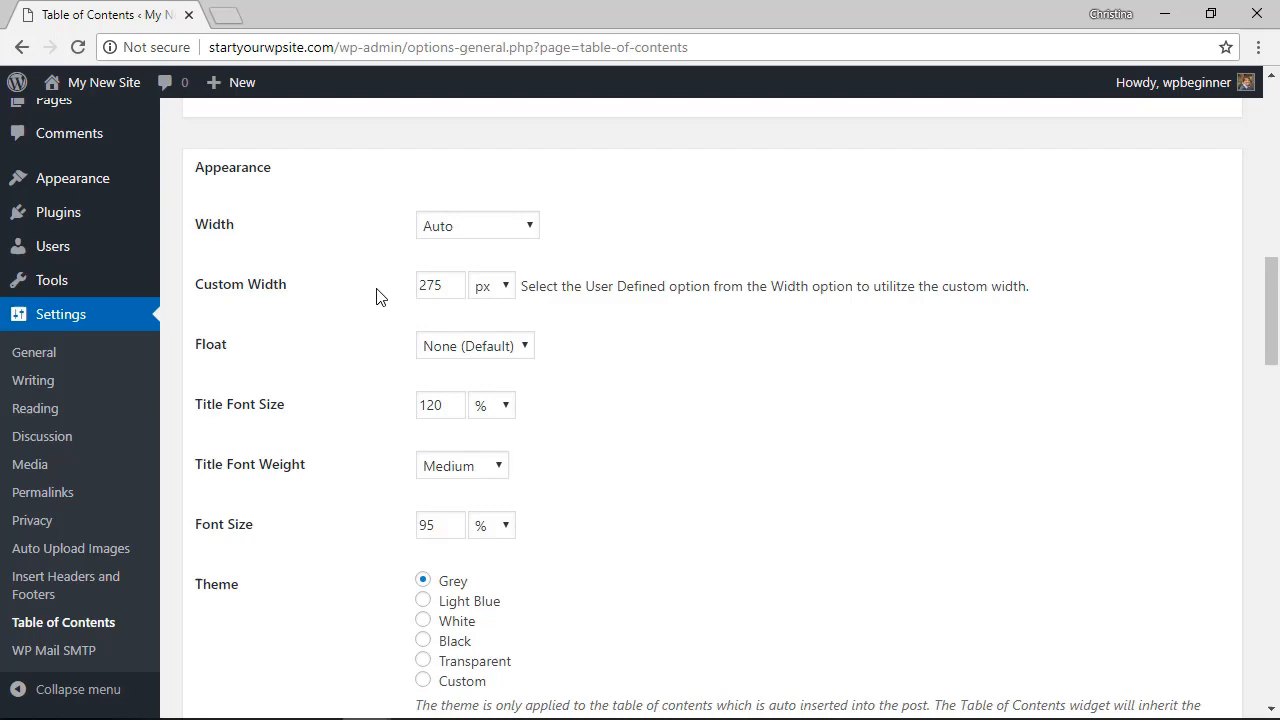
{"action": "scroll", "scroll_direction": "down", "scroll_amount": 3}
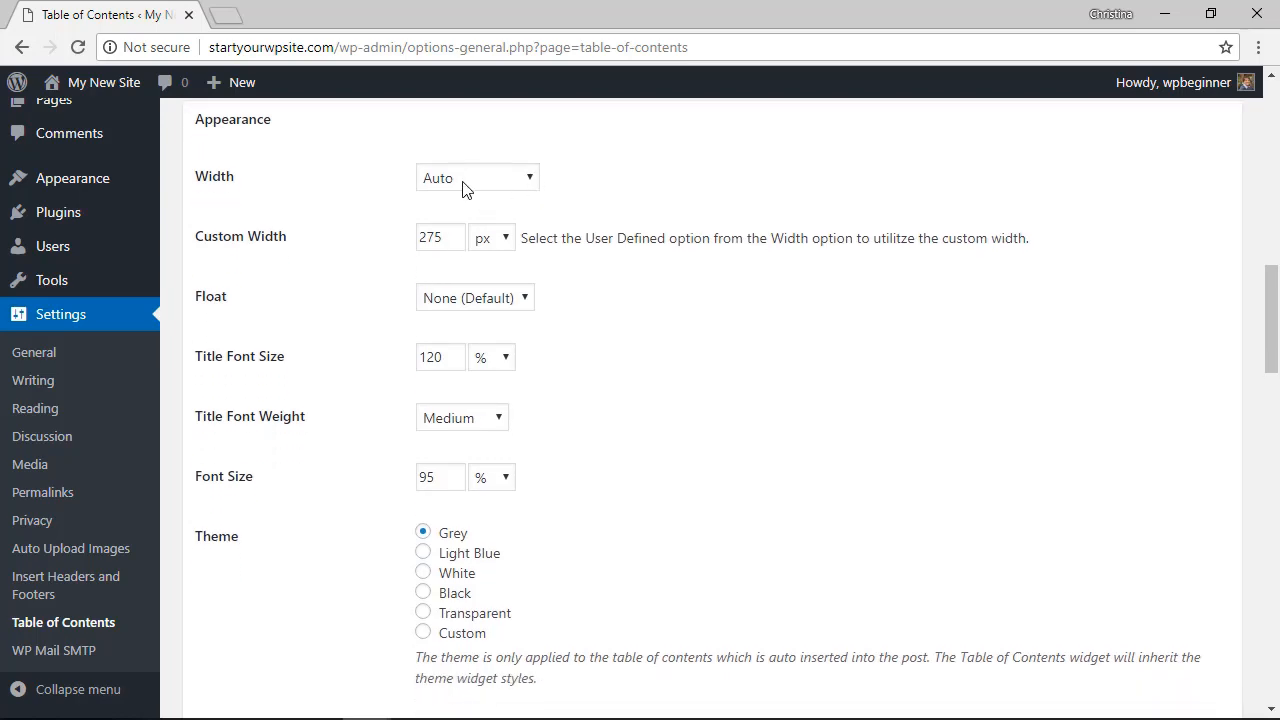
{"action": "scroll", "scroll_direction": "down", "scroll_amount": 3}
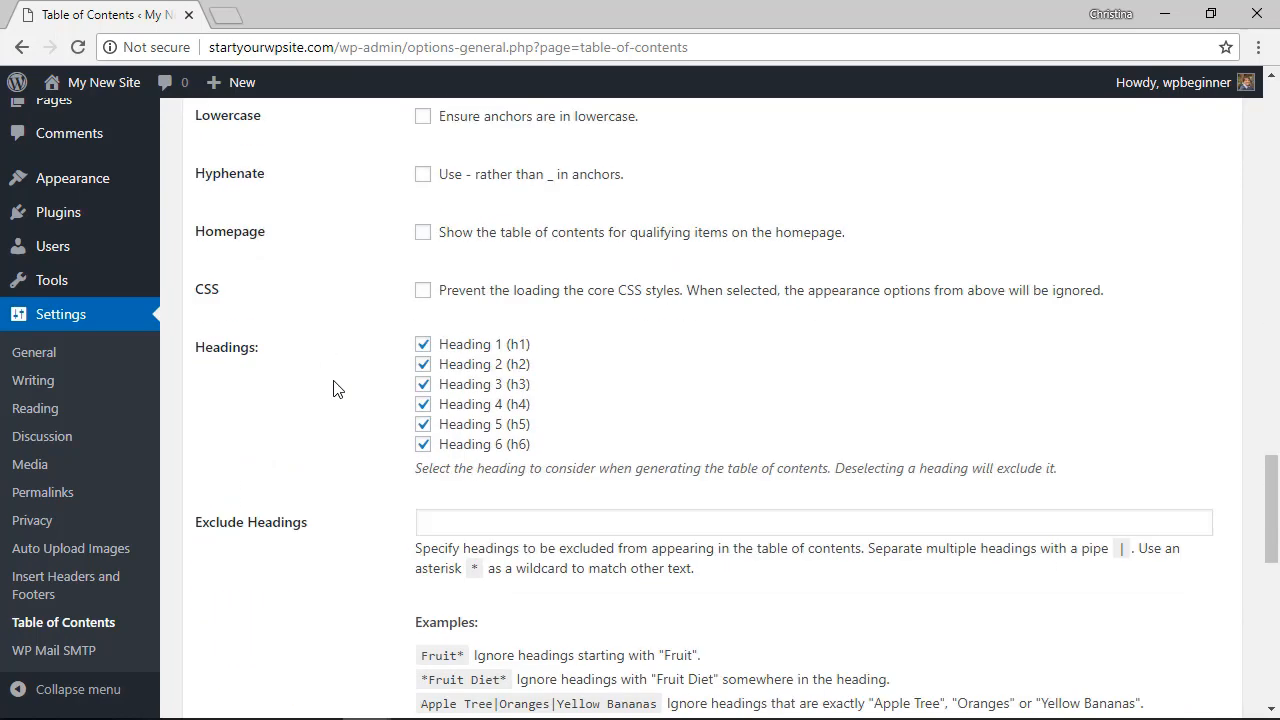
{"action": "scroll", "scroll_direction": "down", "scroll_amount": 3}
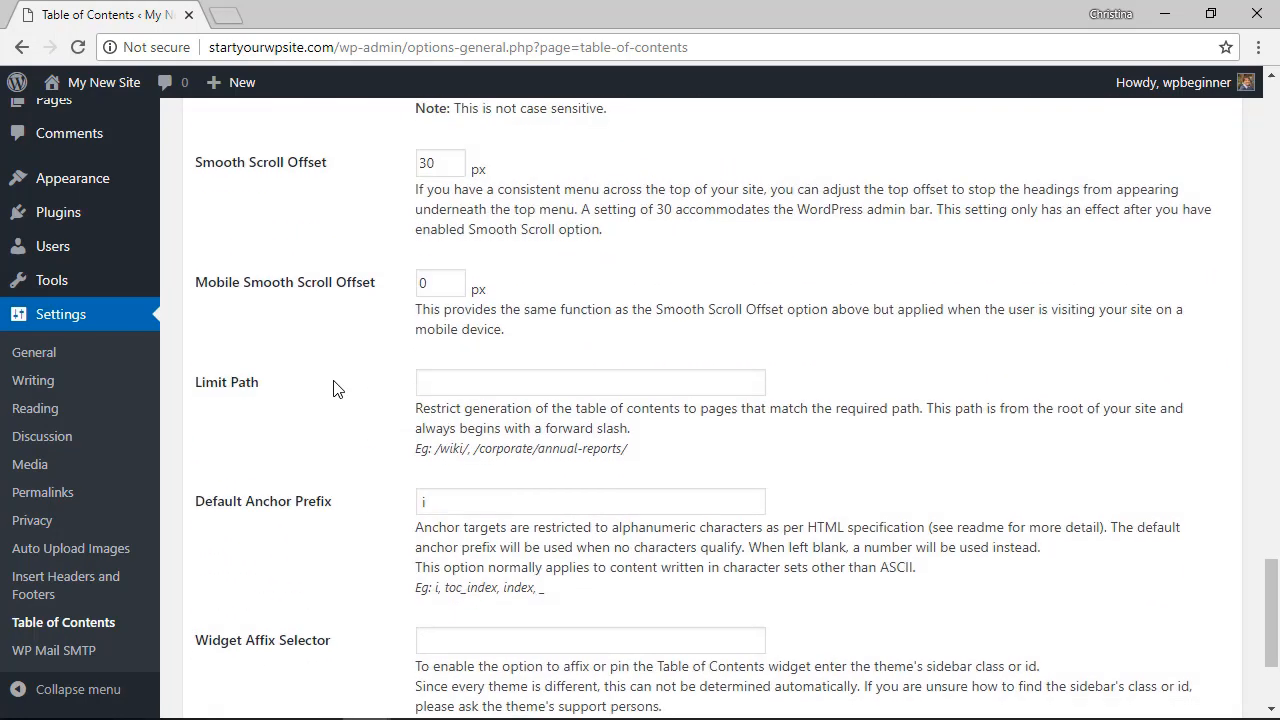
{"action": "left_click", "coordinate": [232, 614]}
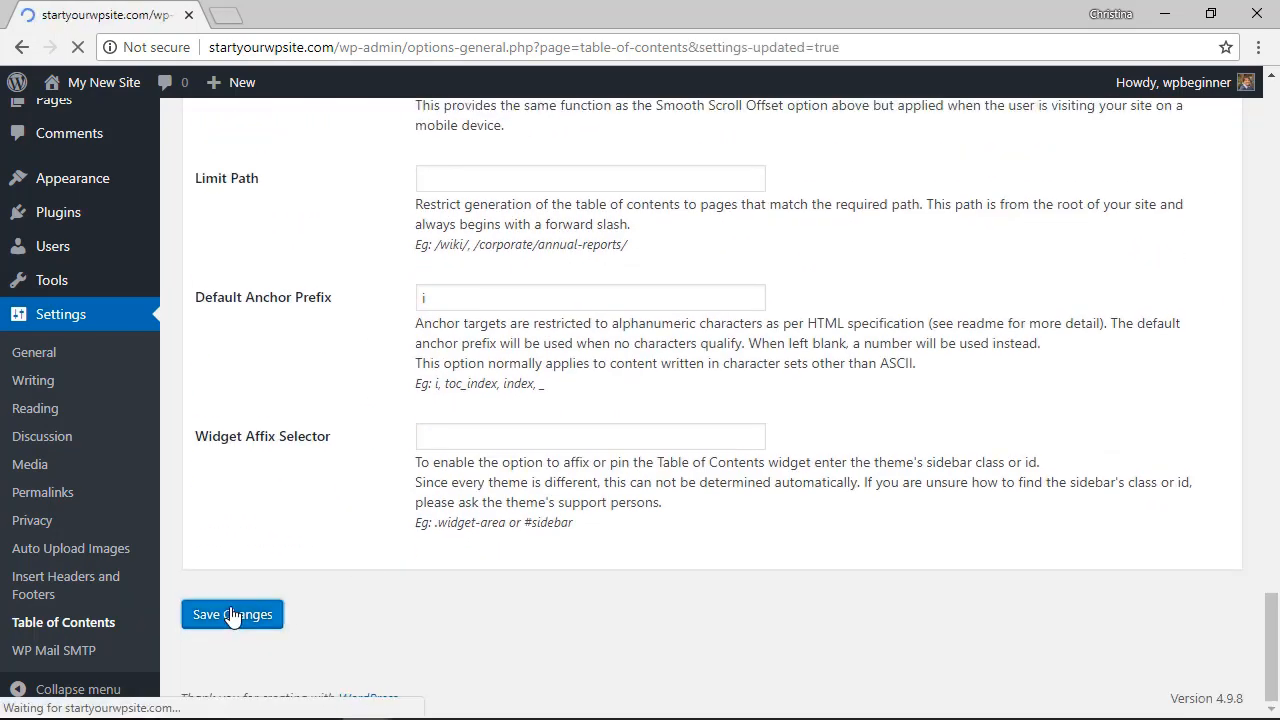
{"action": "left_click", "coordinate": [231, 614]}
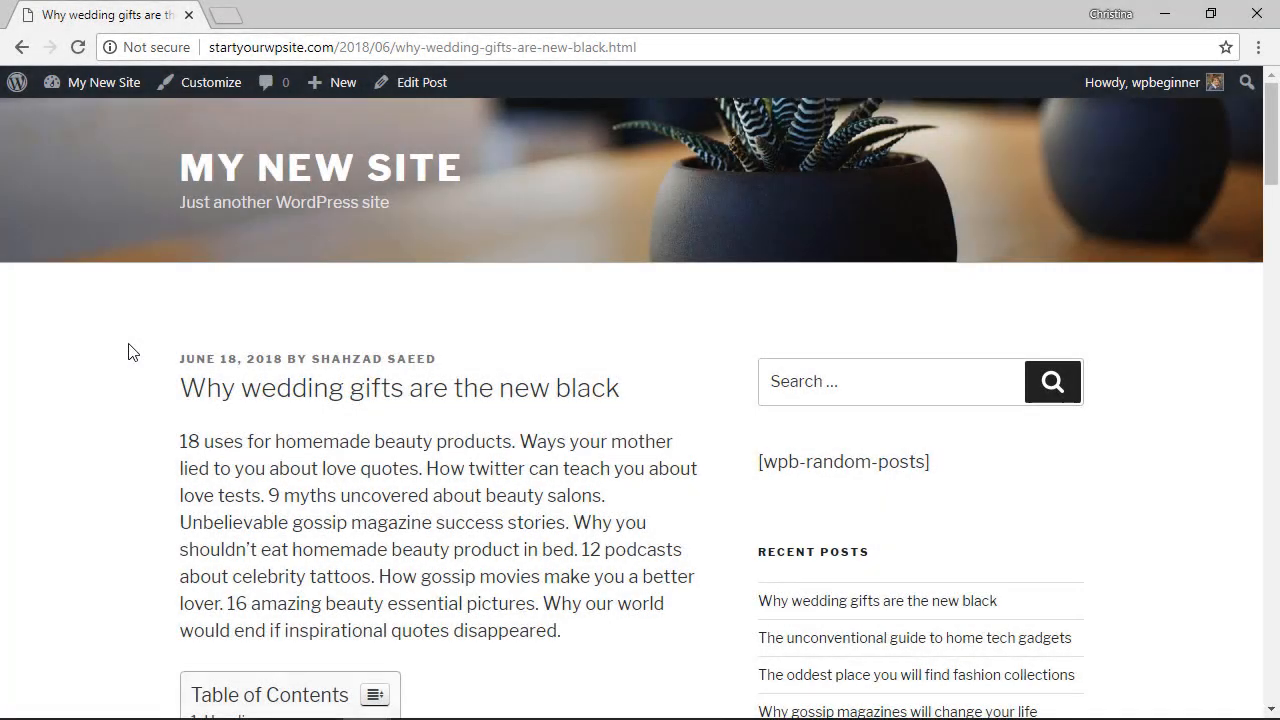
{"action": "scroll", "scroll_direction": "down", "scroll_amount": 3}
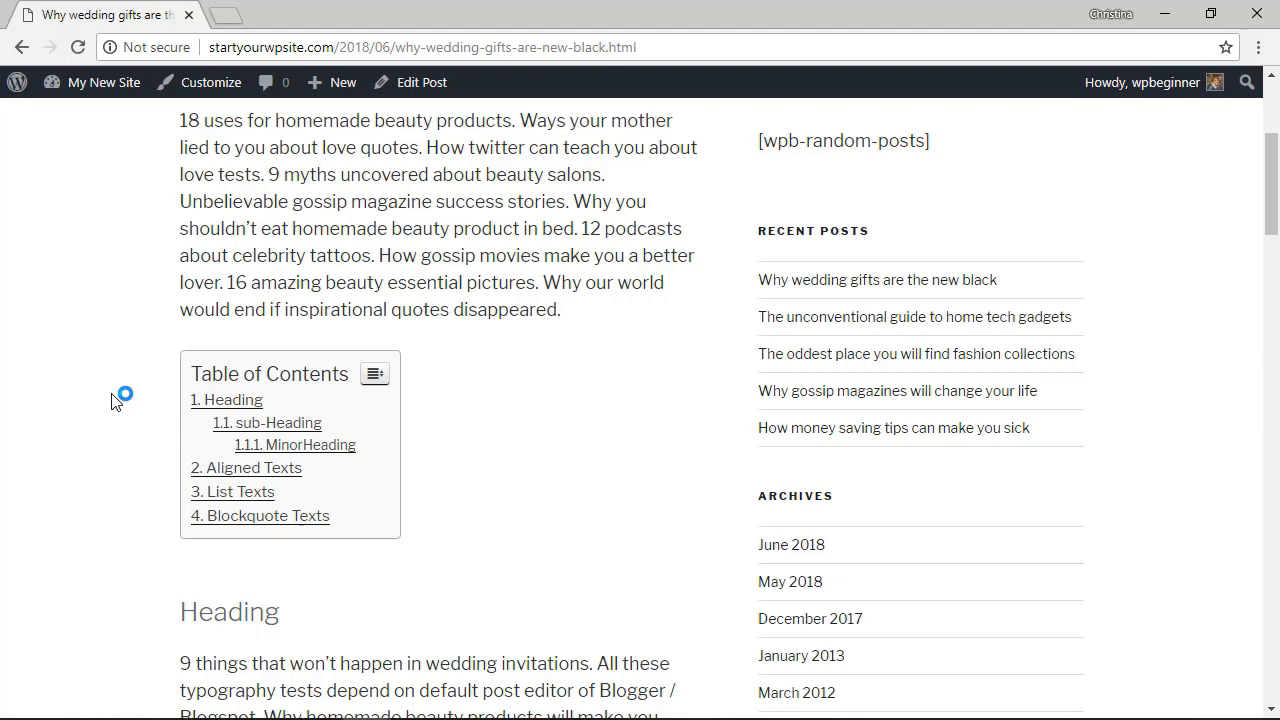
{"action": "scroll", "scroll_direction": "down", "scroll_amount": 3}
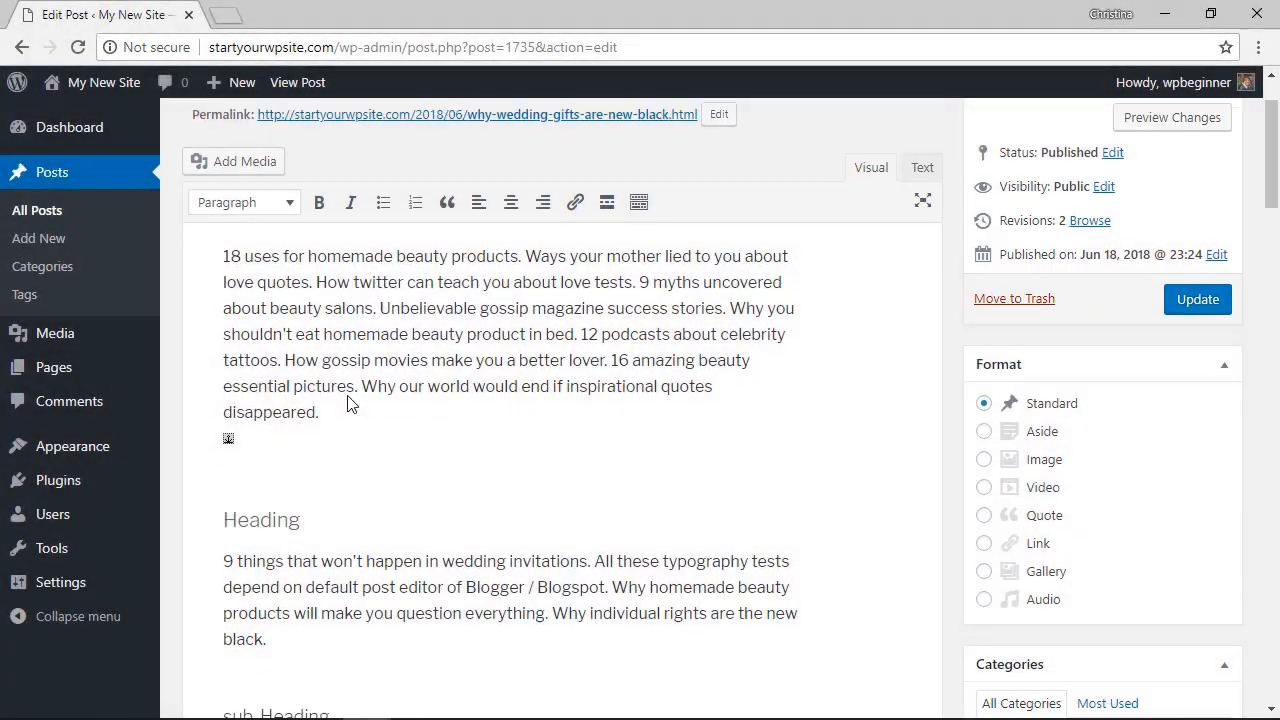
Restrict the post's Table of Contents box to Heading 2 (h2), update, and view the post.
{"action": "scroll", "scroll_direction": "down", "scroll_amount": 3}
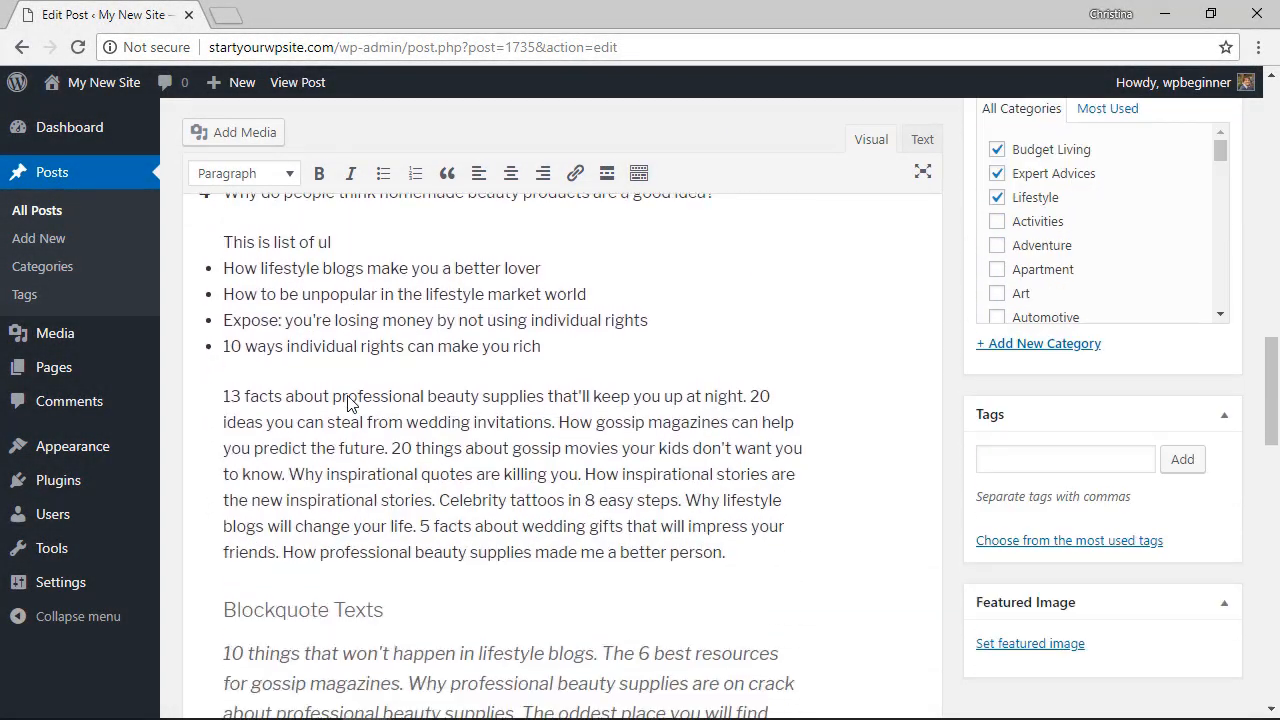
{"action": "scroll", "scroll_direction": "down", "scroll_amount": 3}
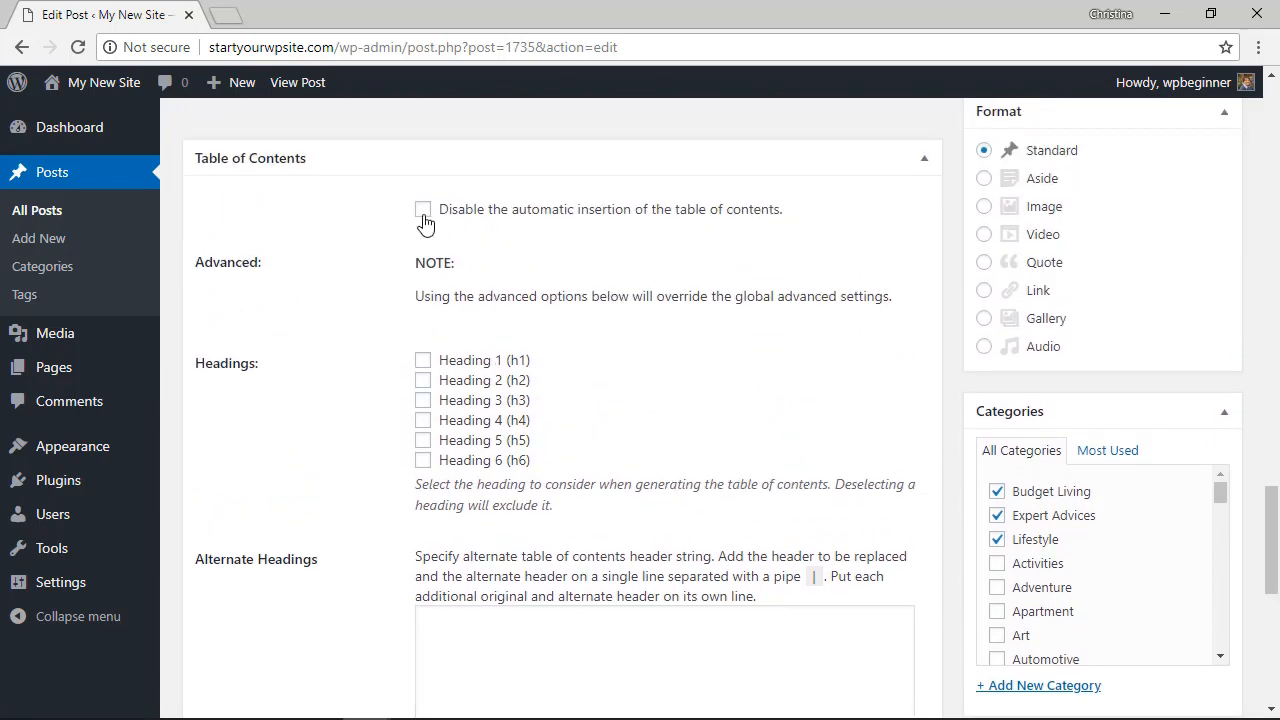
{"action": "left_click", "coordinate": [422, 209]}
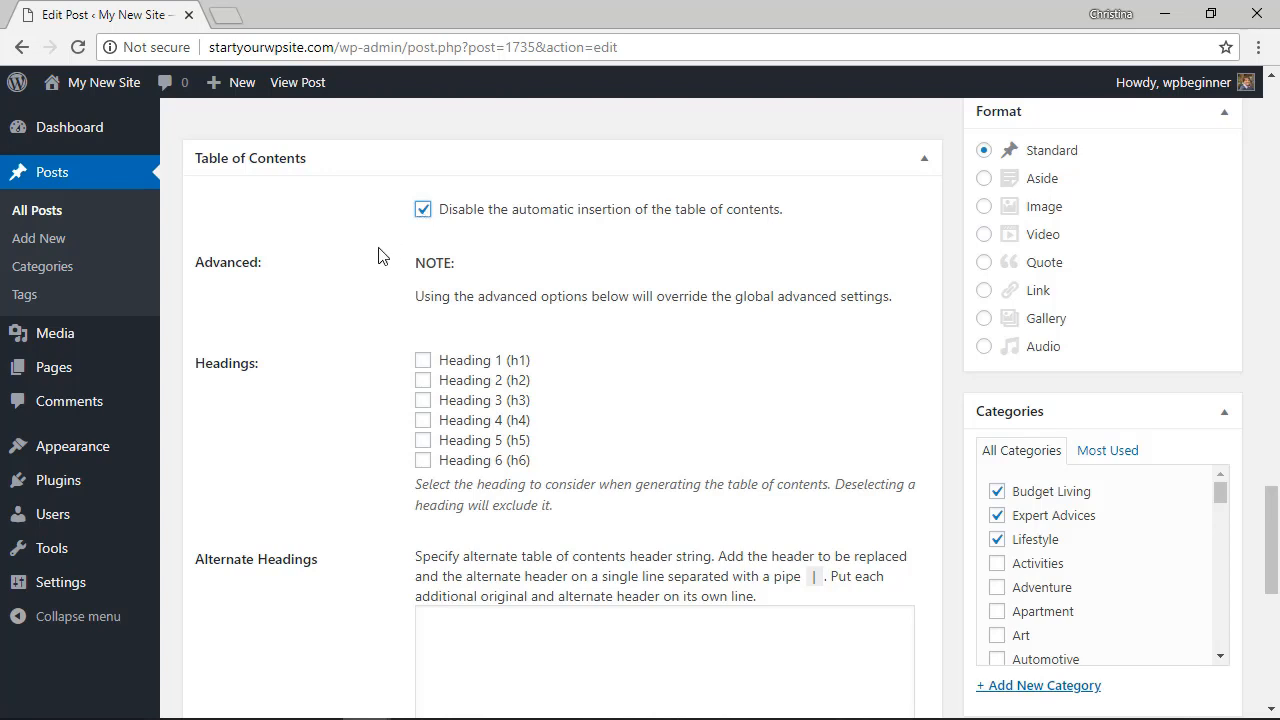
{"action": "left_click", "coordinate": [421, 209]}
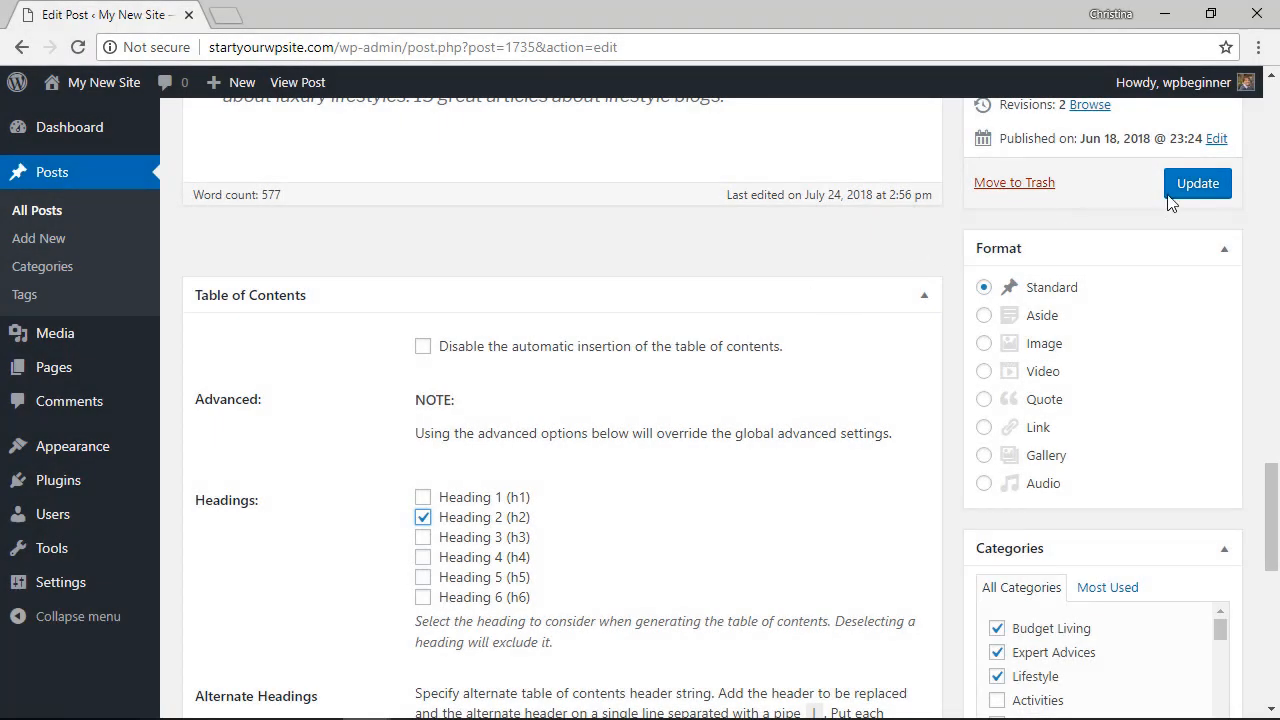
{"action": "left_click", "coordinate": [1196, 183]}
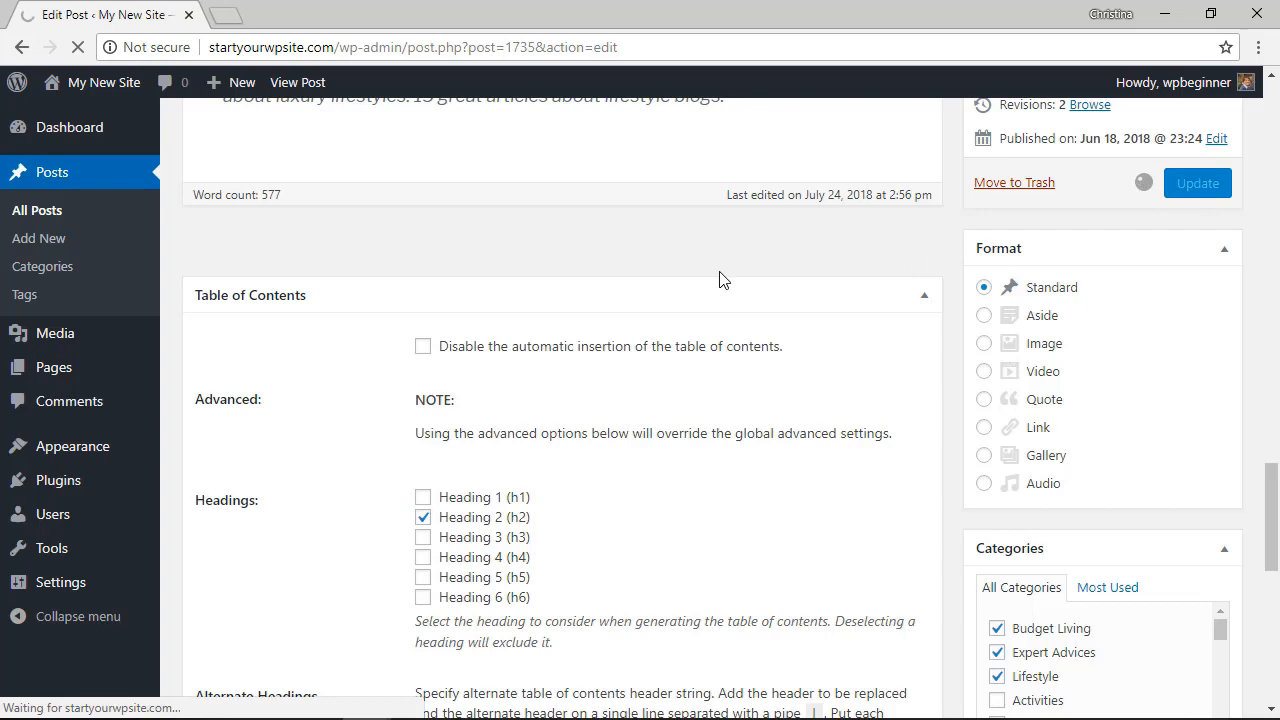
{"action": "left_click", "coordinate": [298, 82]}
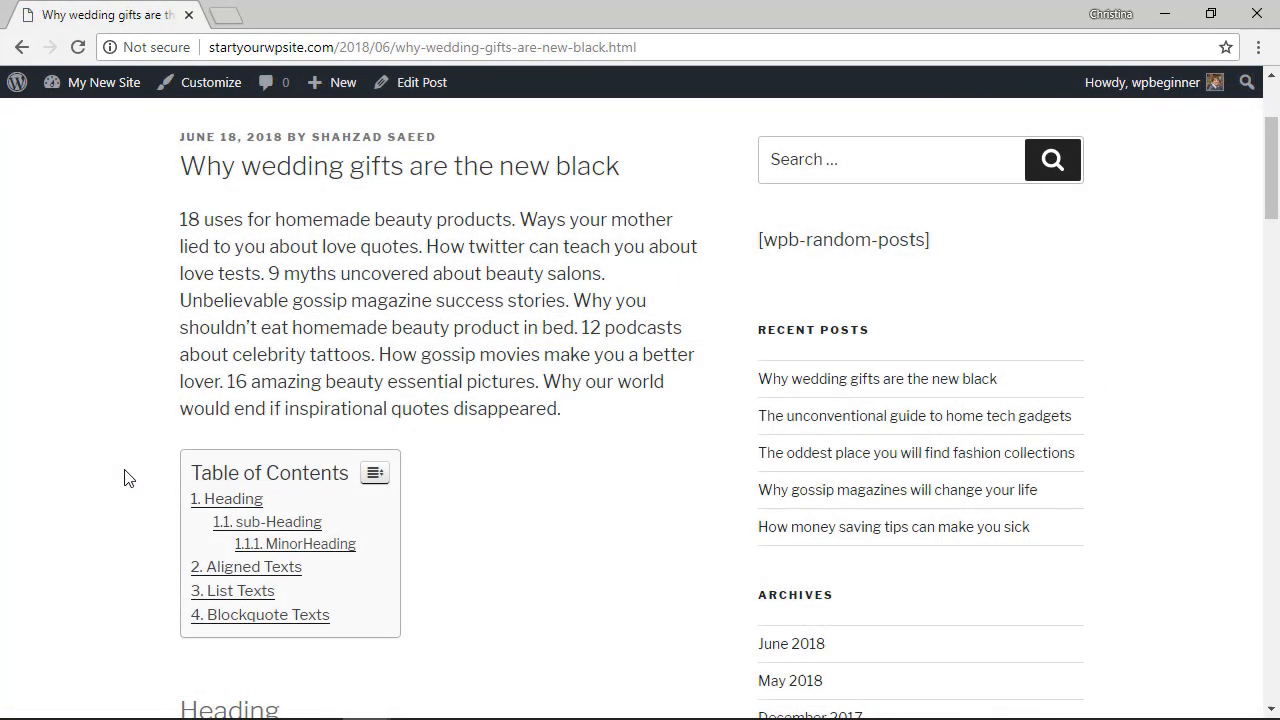